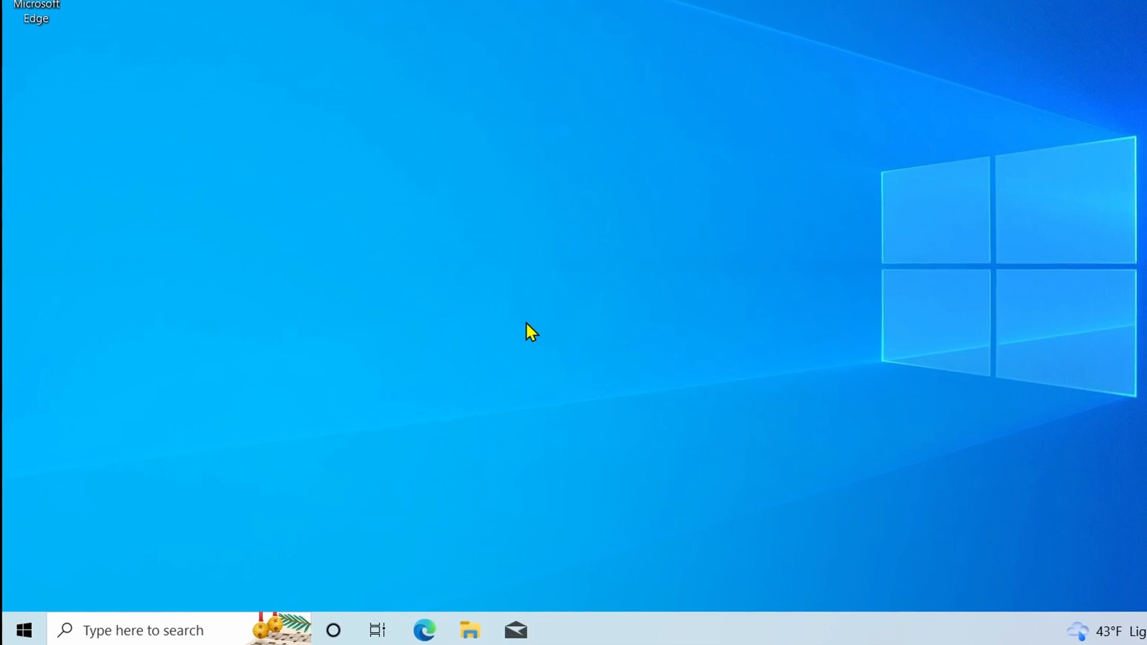
# Step: Launch Resource Monitor from search and sort Task Manager processes by memory, highest first
pyautogui.click(22, 629)
pyautogui.write('r')
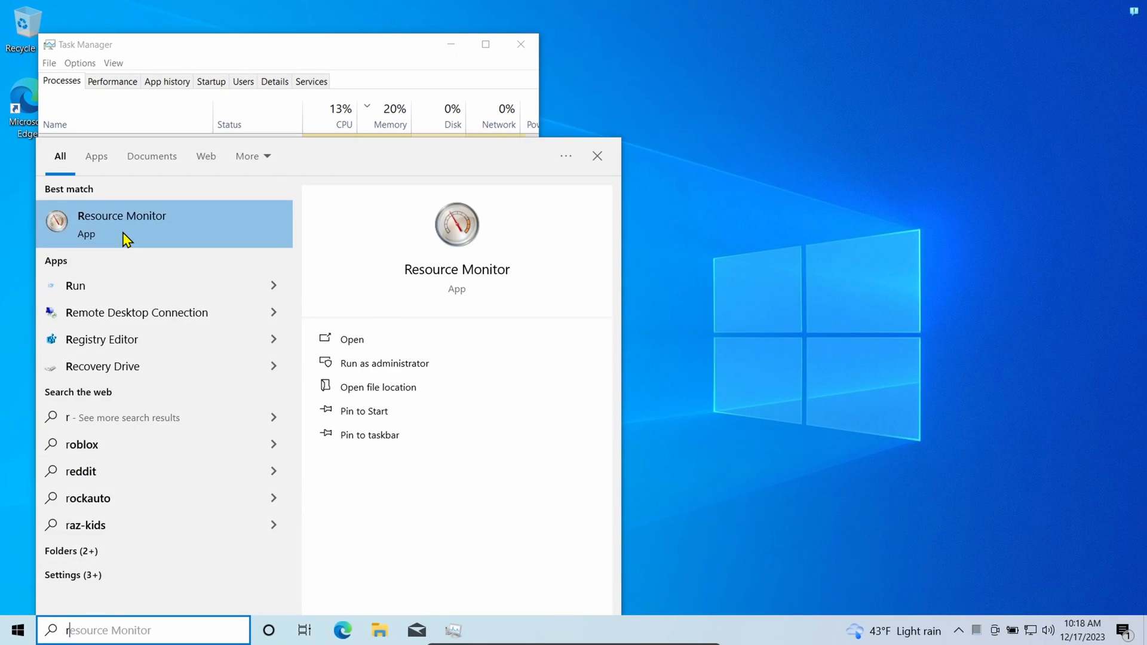
pyautogui.click(121, 223)
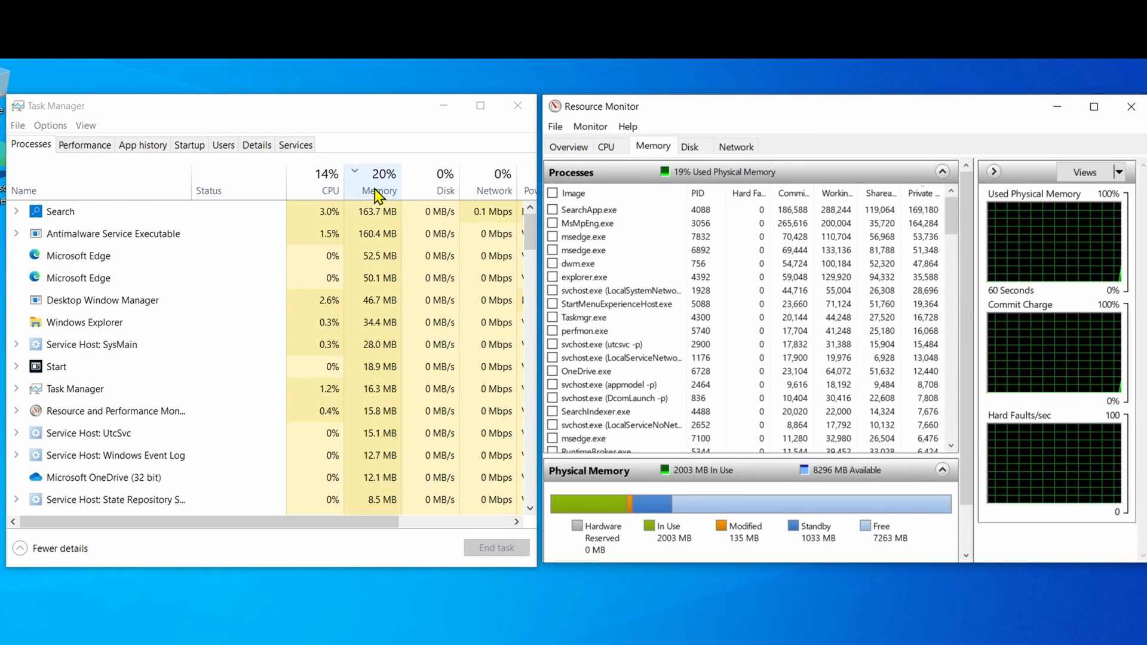
pyautogui.click(114, 234)
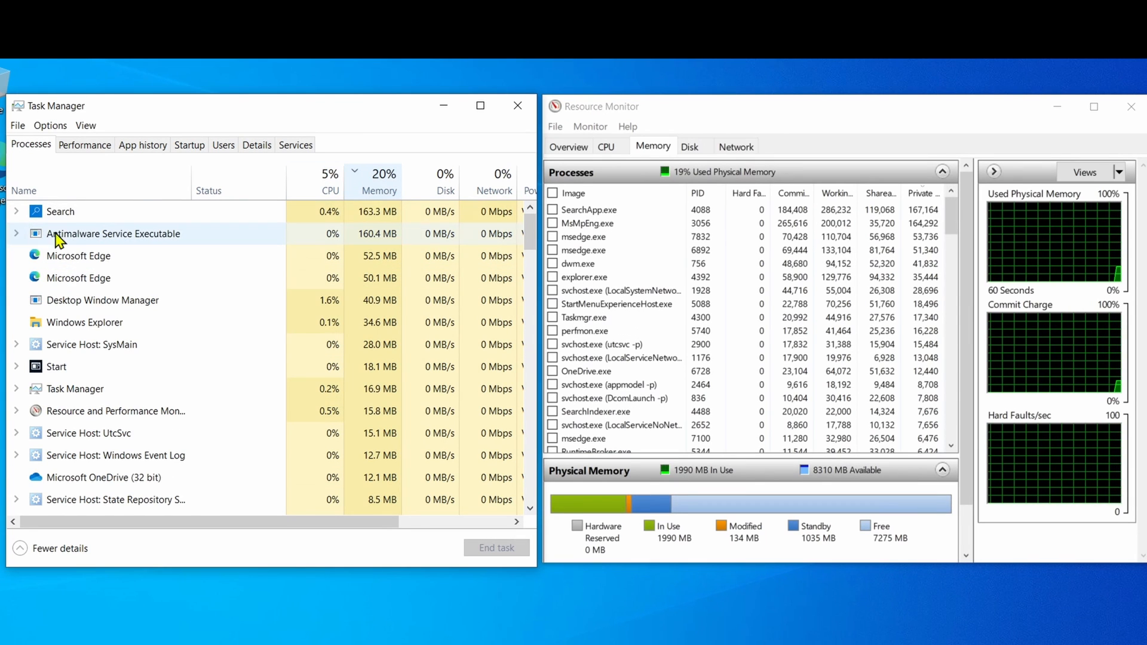
pyautogui.click(16, 233)
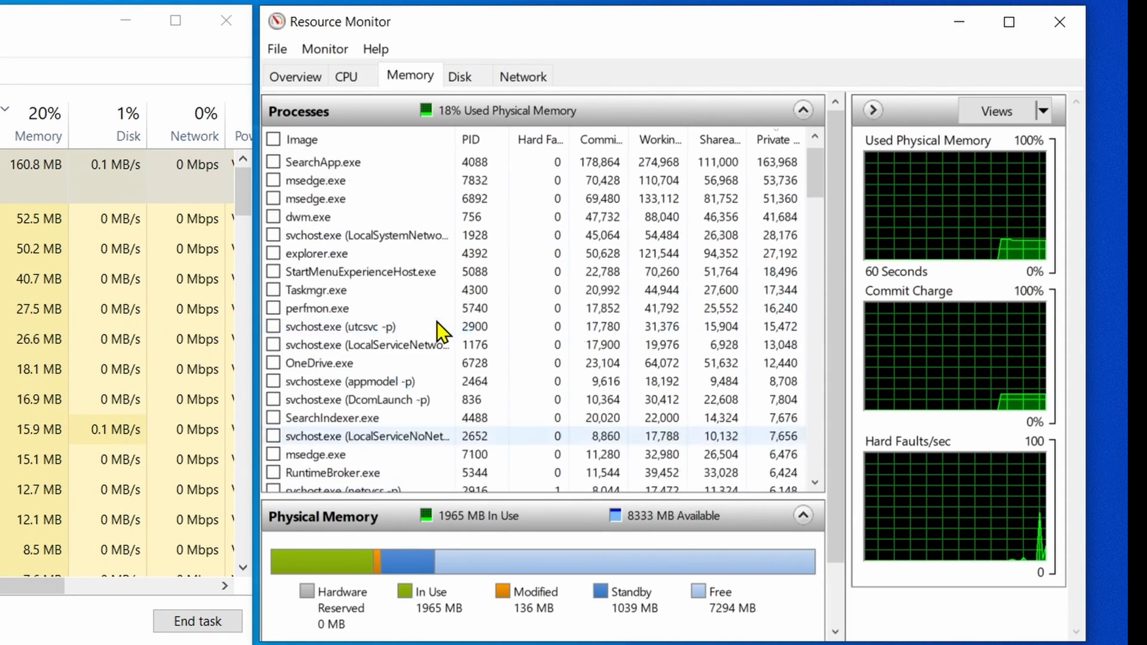
# Step: End the SearchApp.exe process, then close the window
pyautogui.rightClick(322, 181)
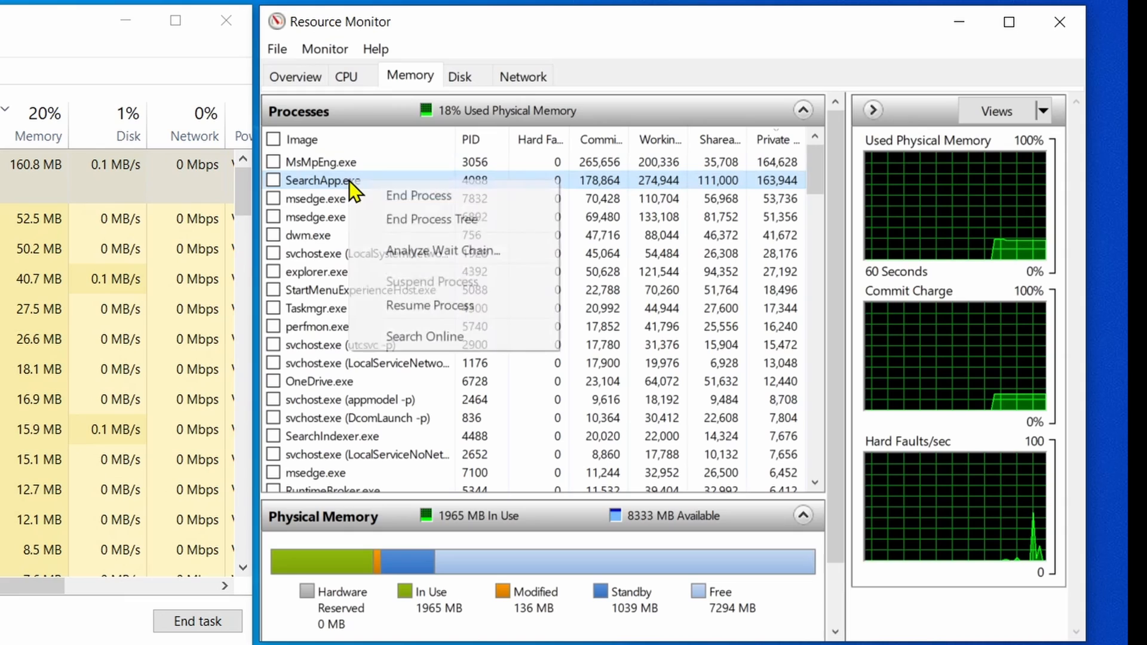
pyautogui.click(418, 196)
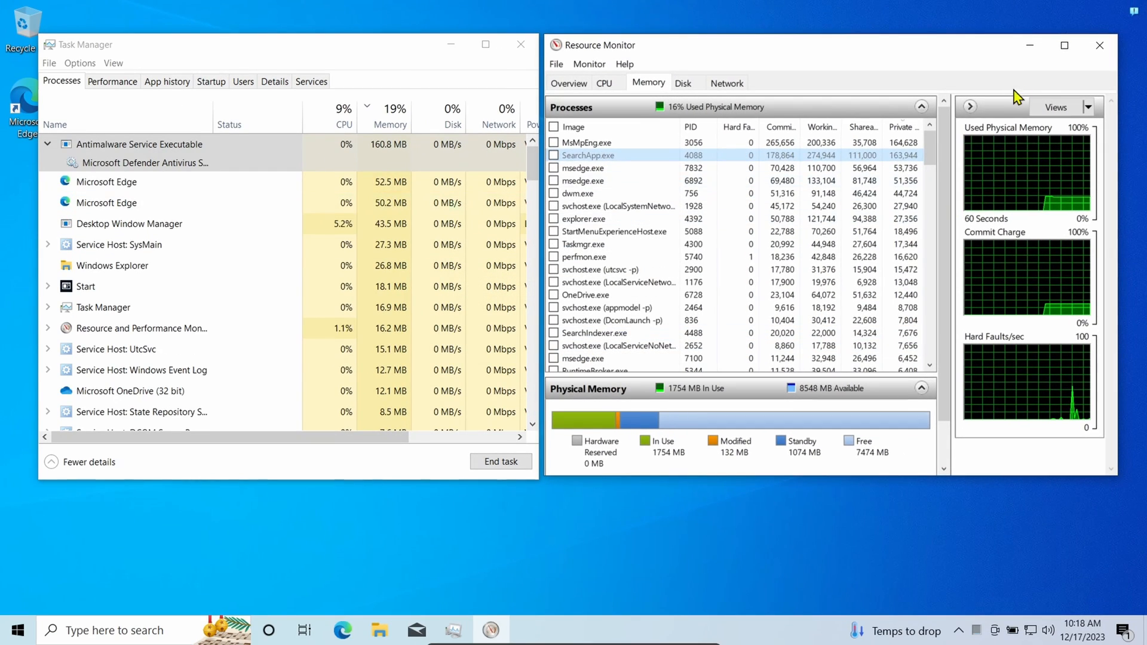
pyautogui.click(1098, 45)
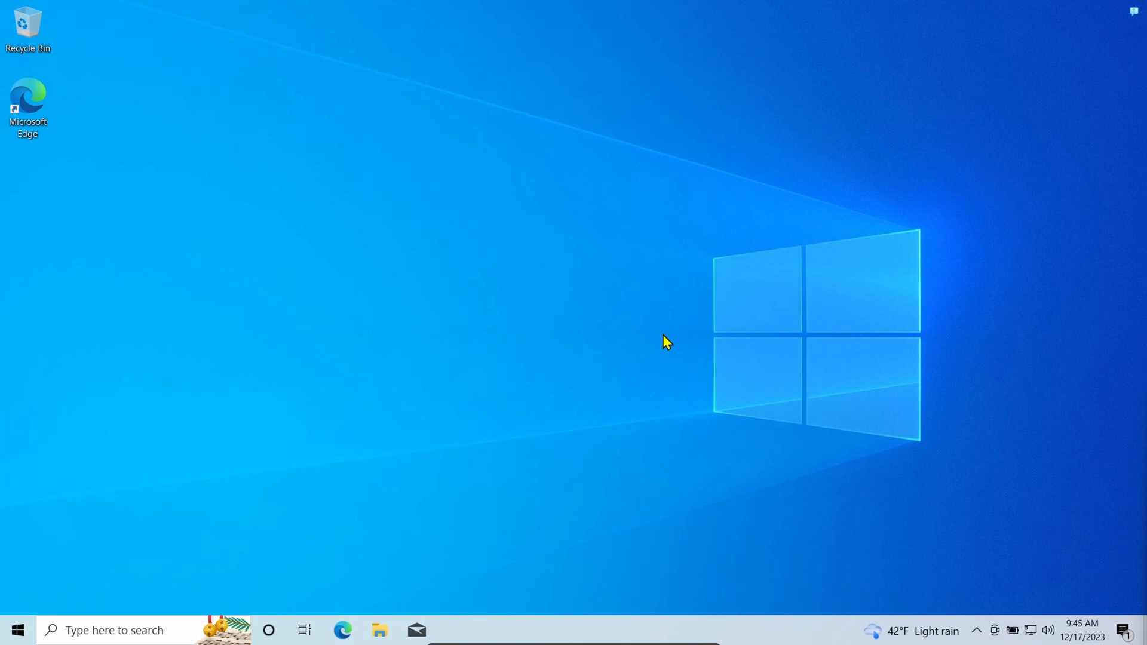
pyautogui.moveTo(424, 313)
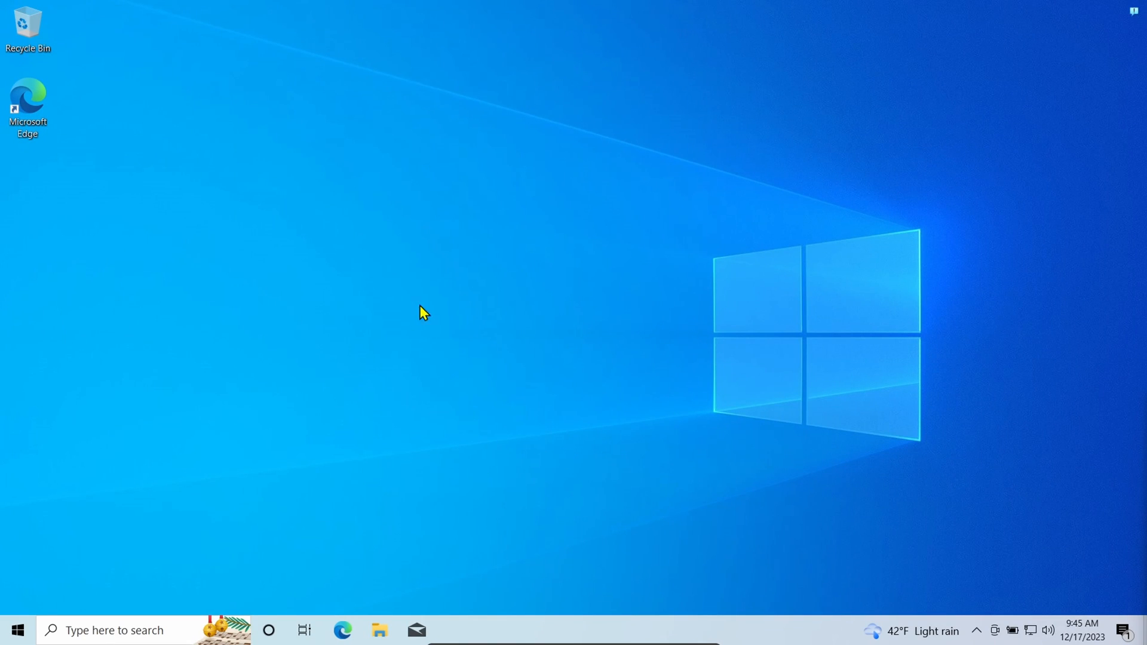
pyautogui.moveTo(45, 600)
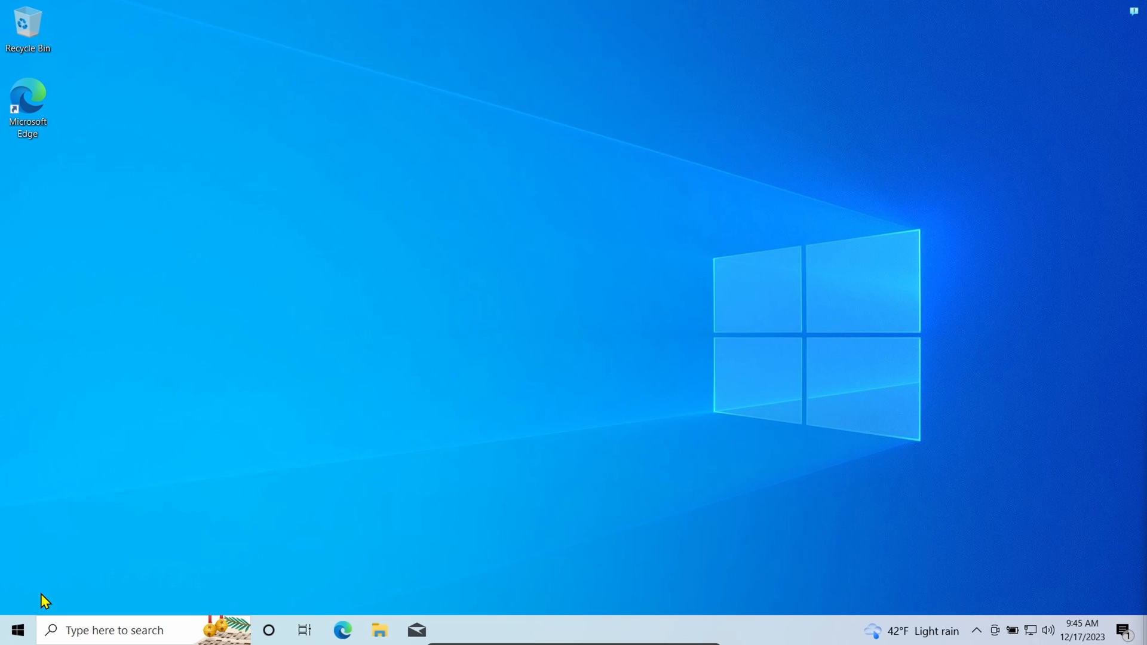
# Step: Reopen Task Manager by searching 'ta', then bring up the taskbar menu
pyautogui.write('ta')
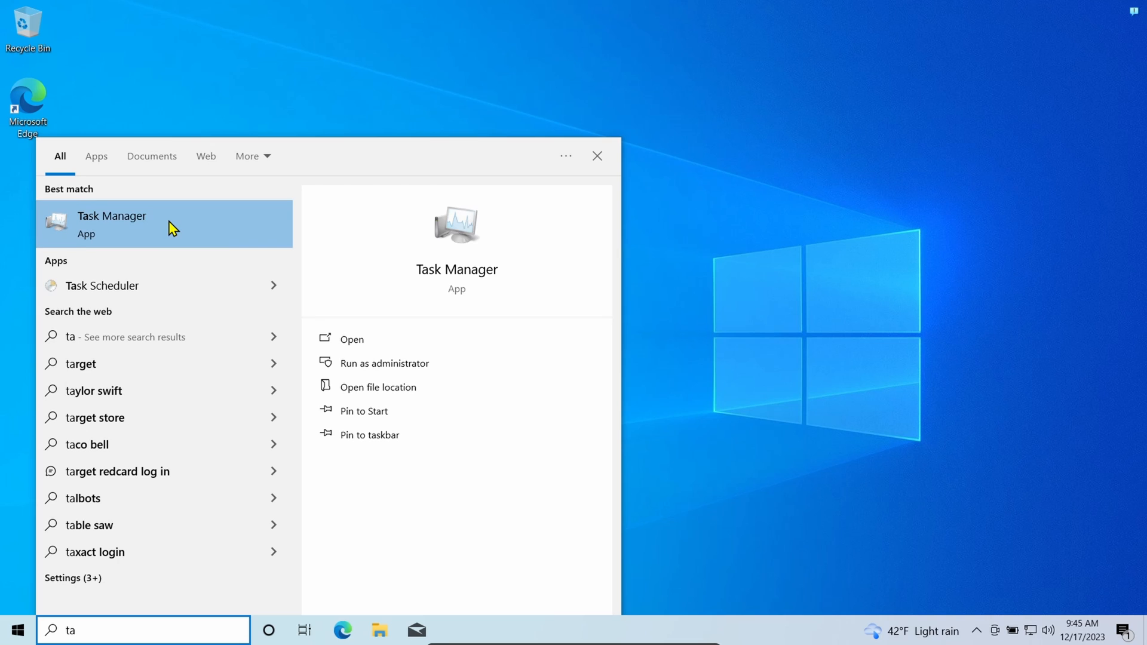
pyautogui.click(111, 223)
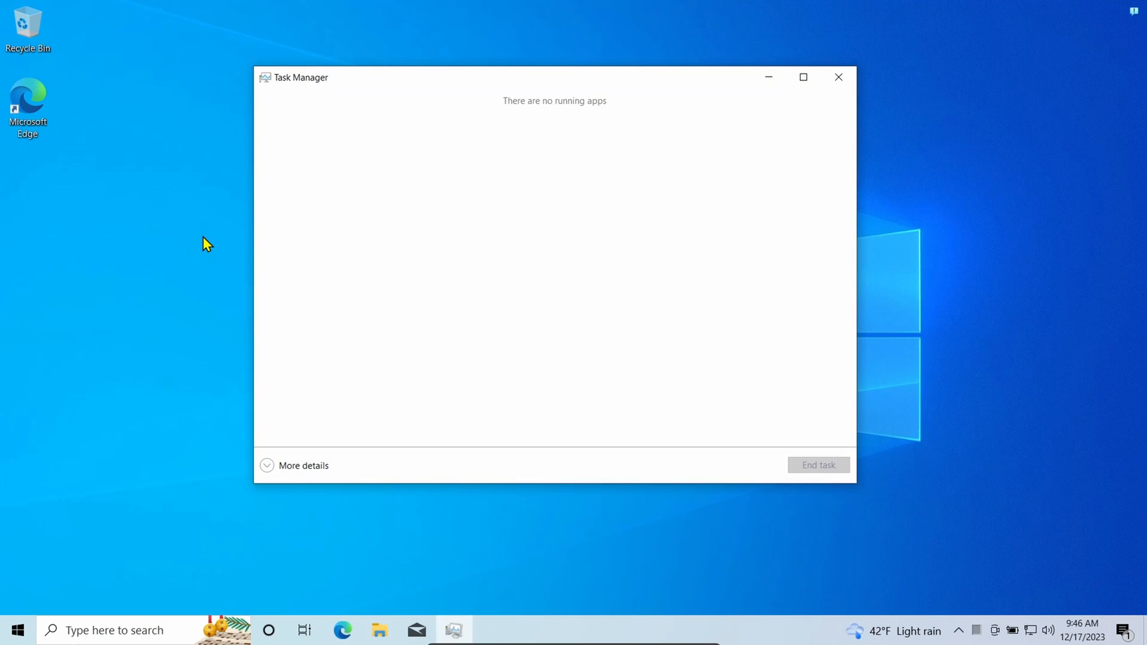
pyautogui.moveTo(626, 602)
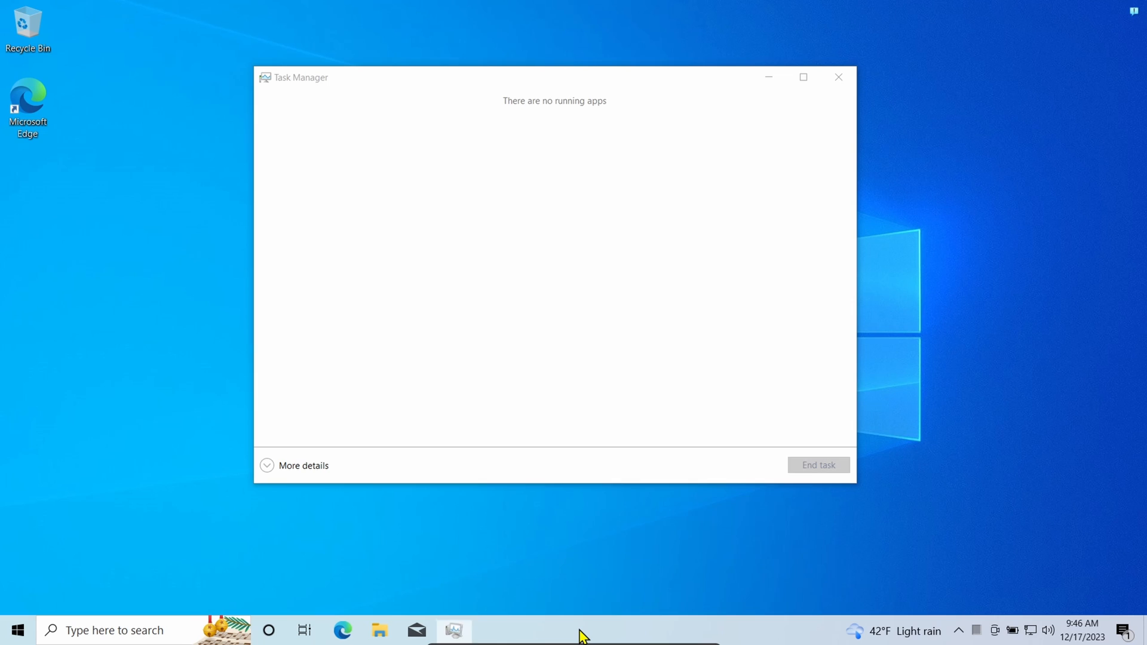
pyautogui.rightClick(580, 630)
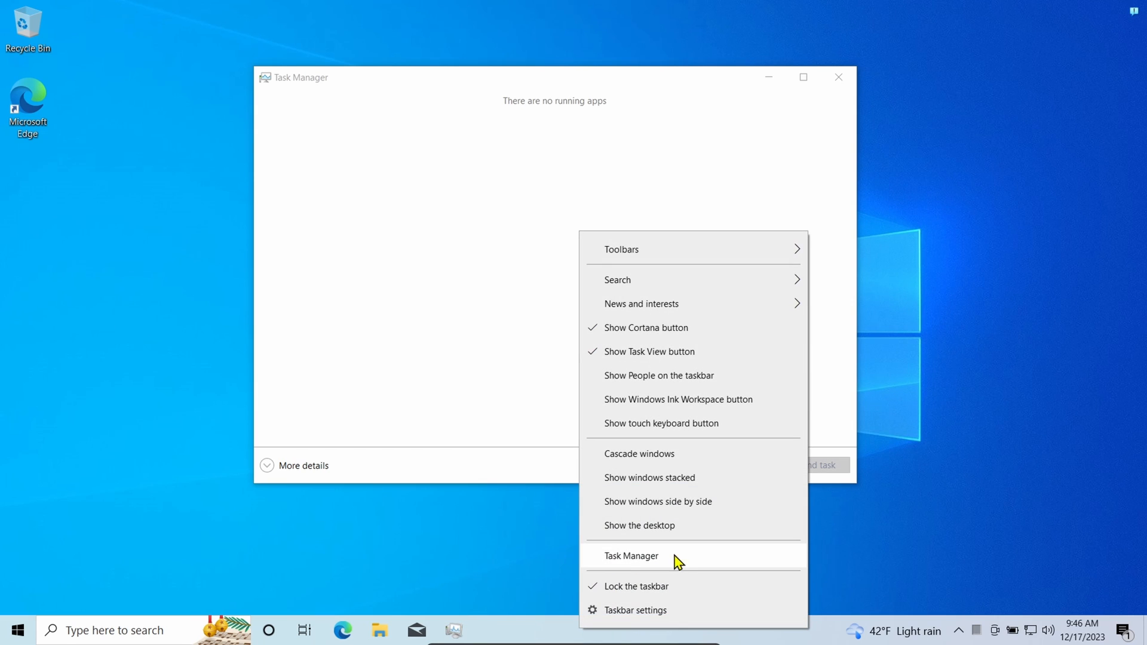
pyautogui.moveTo(438, 573)
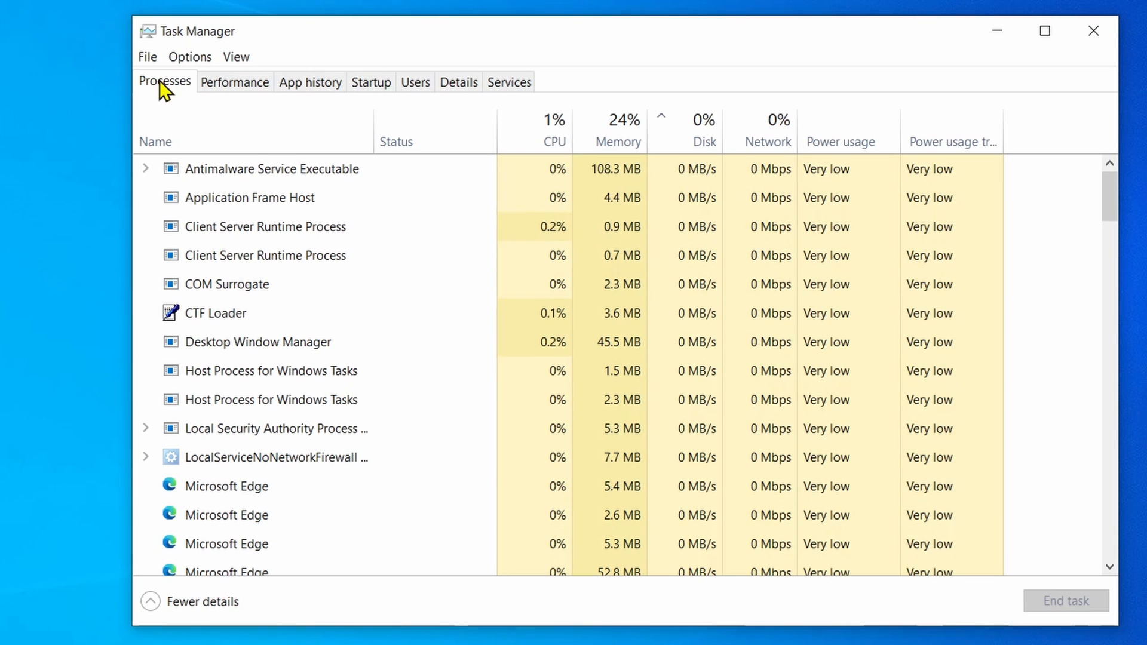
# Step: Sort the process list by memory, select Antimalware Service Executable, and launch Microsoft Edge
pyautogui.click(623, 120)
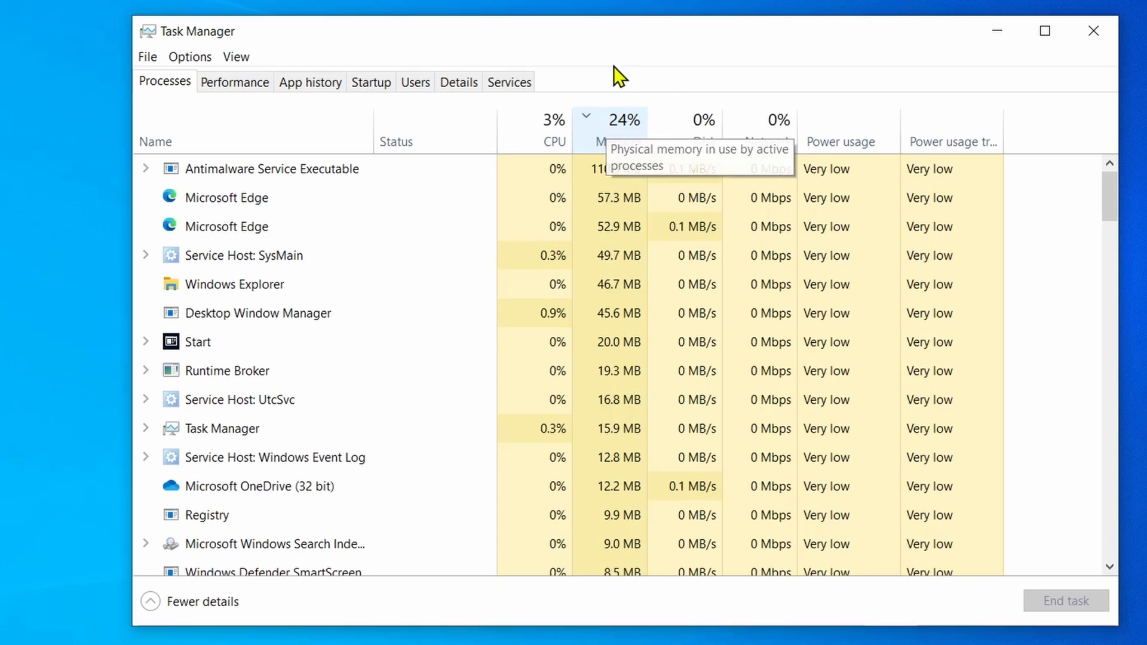
pyautogui.moveTo(711, 46)
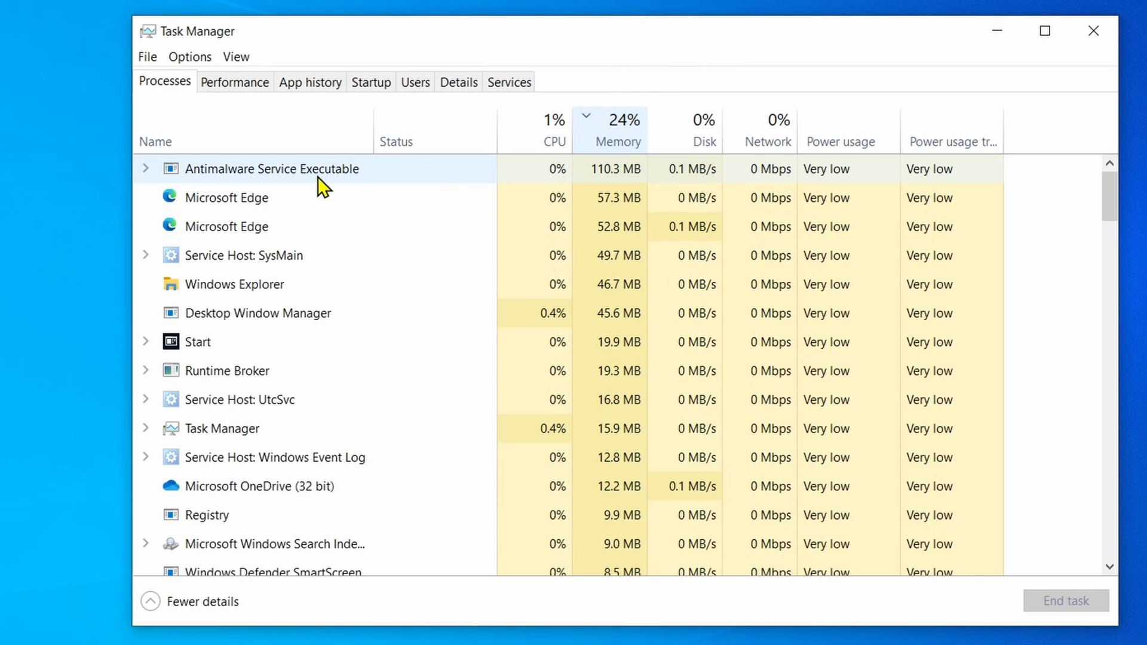
pyautogui.click(227, 198)
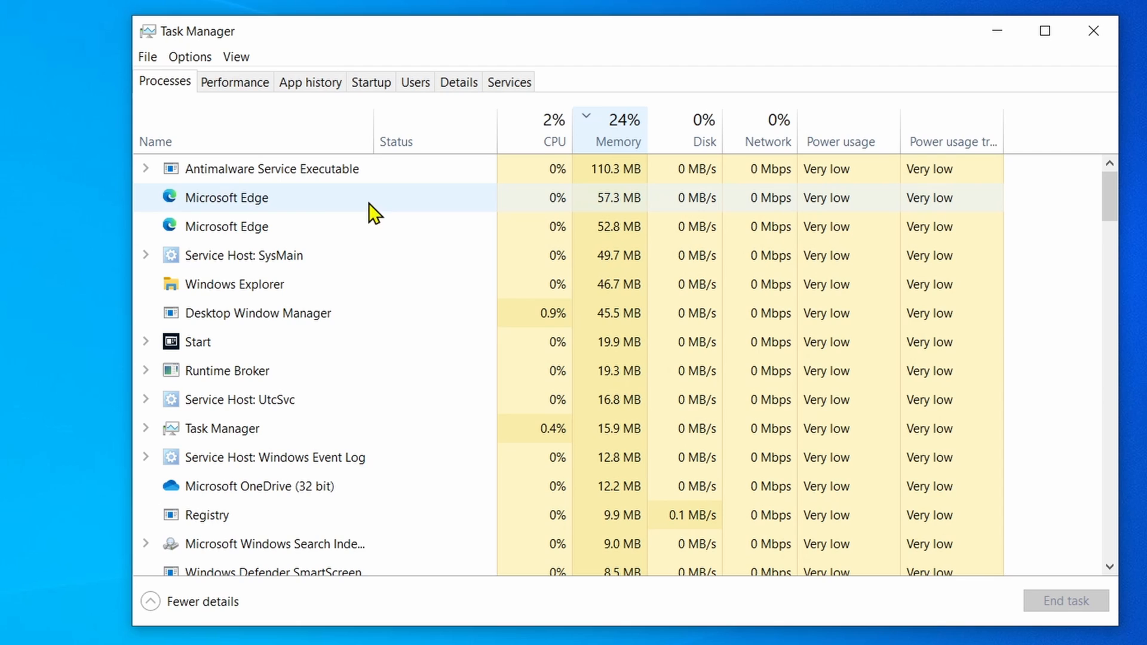
pyautogui.click(344, 629)
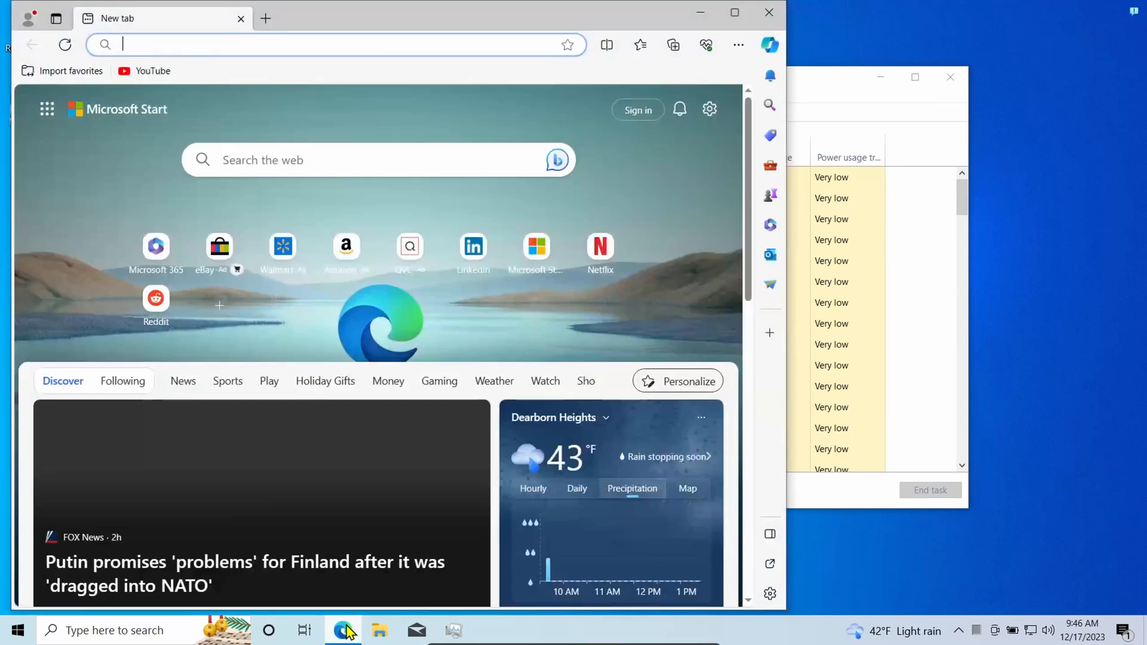
# Step: Load YouTube from the Edge favorites bar
pyautogui.click(144, 71)
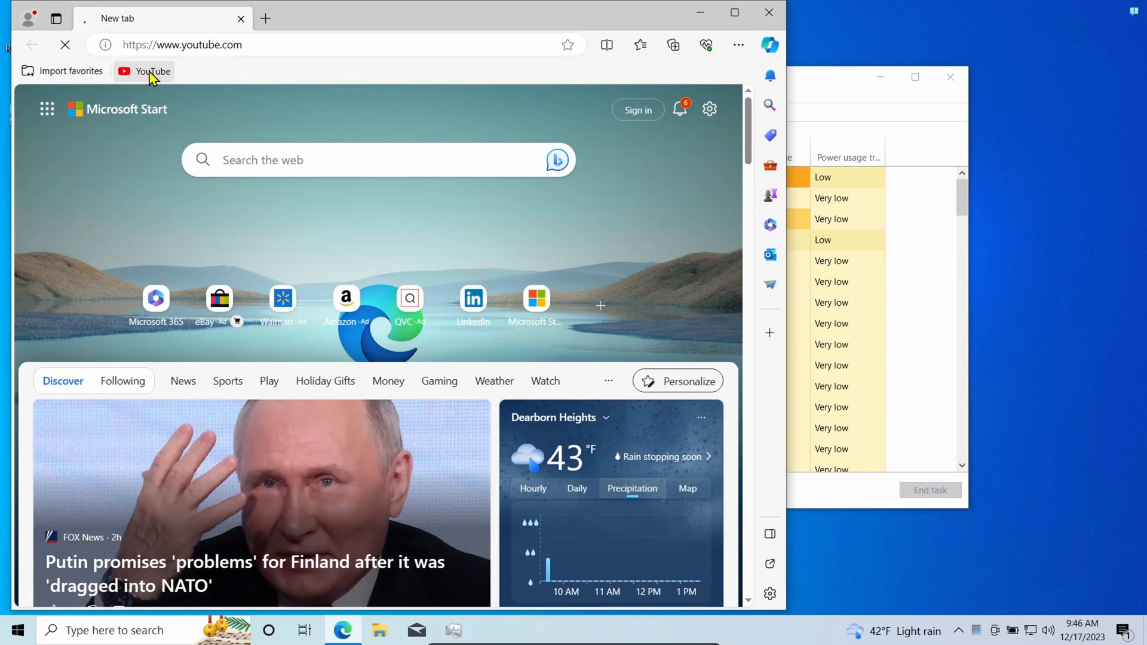
pyautogui.click(150, 71)
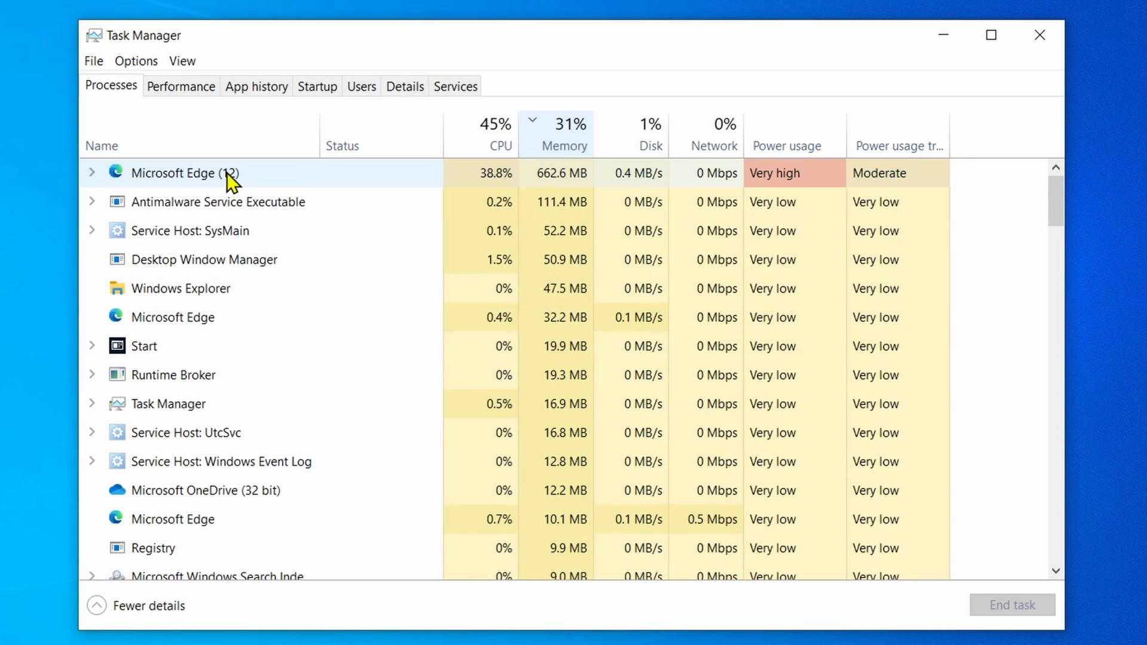
# Step: End the Microsoft Edge (12) process group in Task Manager
pyautogui.rightClick(212, 172)
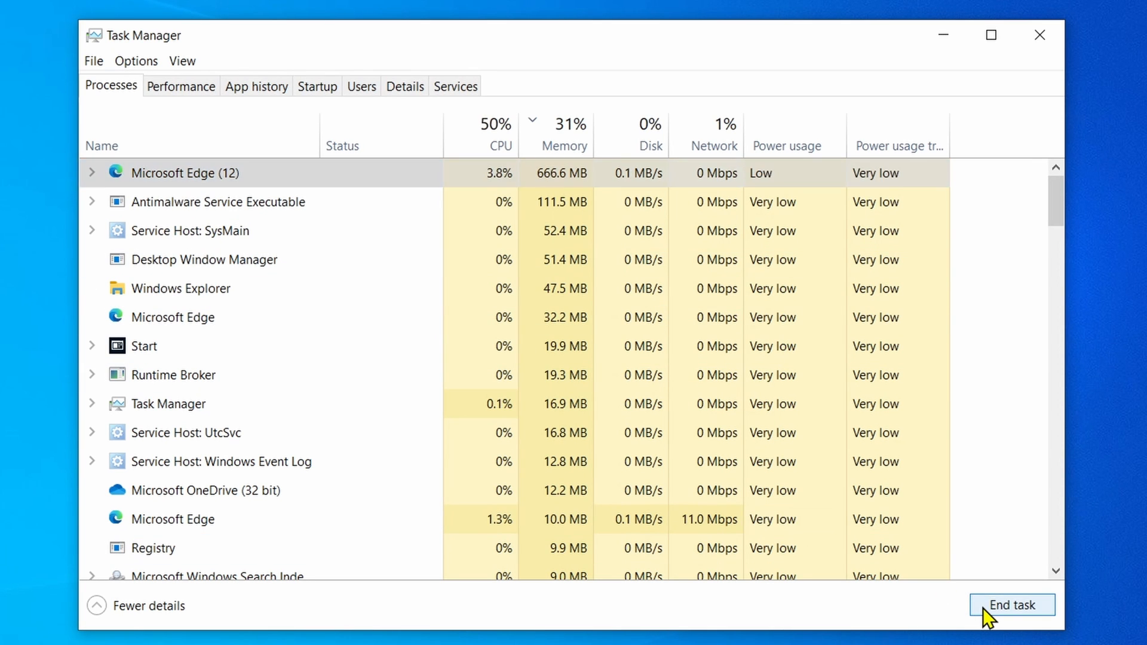
pyautogui.click(1011, 605)
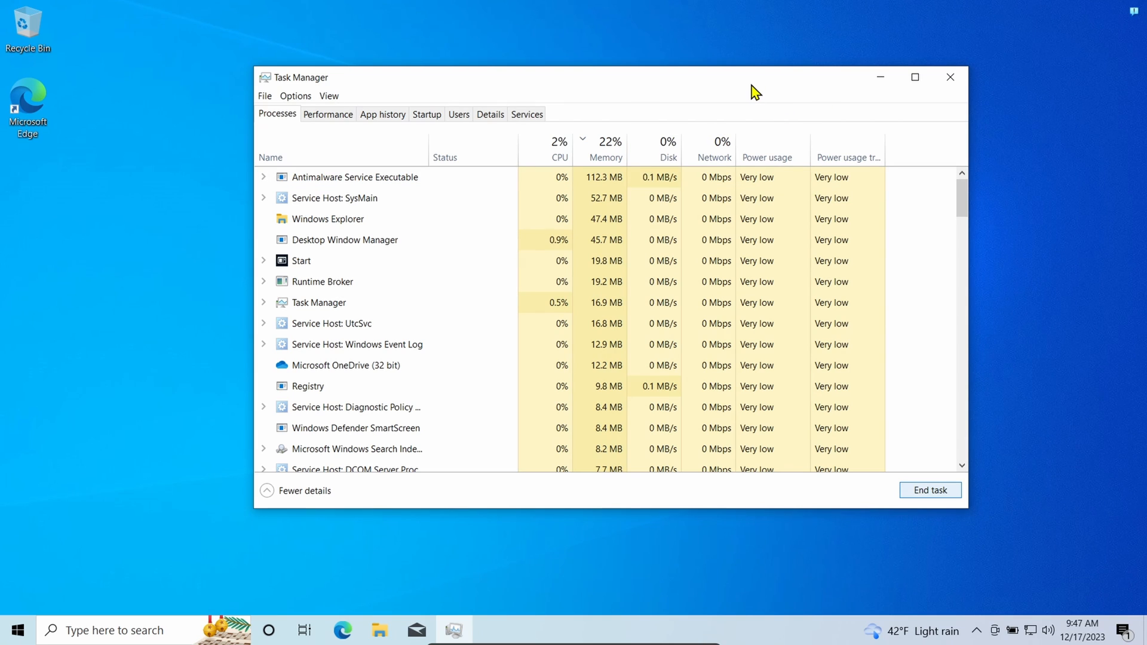
pyautogui.moveTo(861, 101)
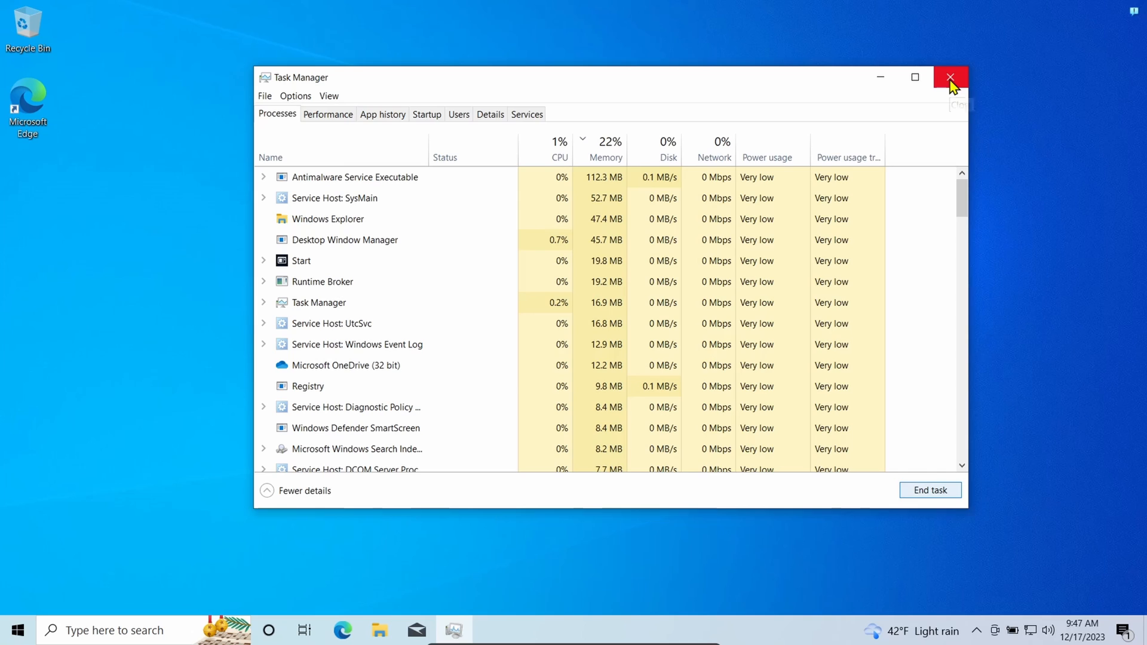
# Step: Close Task Manager, open Resource Monitor's Memory view, and sort by Private (KB), largest first
pyautogui.click(950, 77)
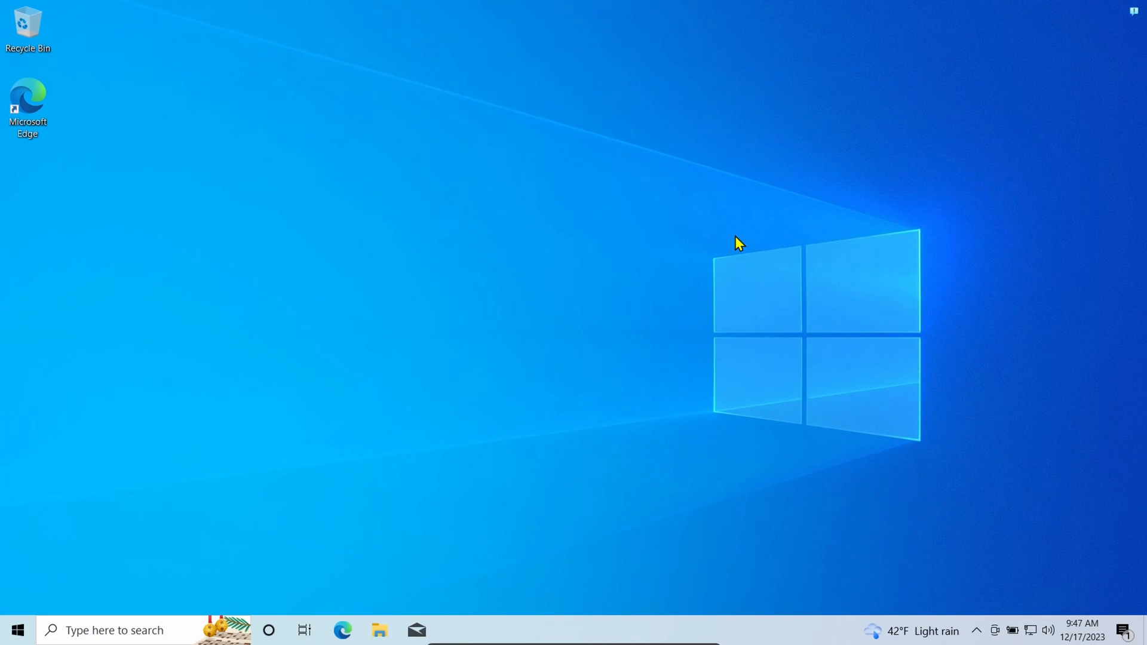
pyautogui.moveTo(329, 452)
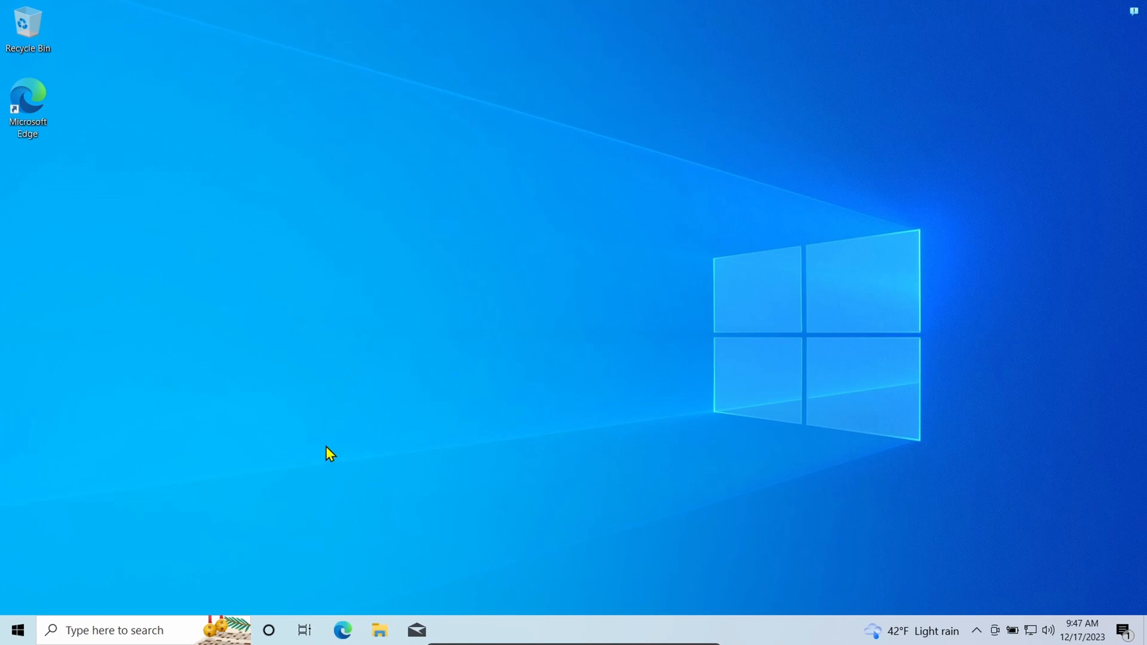
pyautogui.click(16, 629)
pyautogui.write('re')
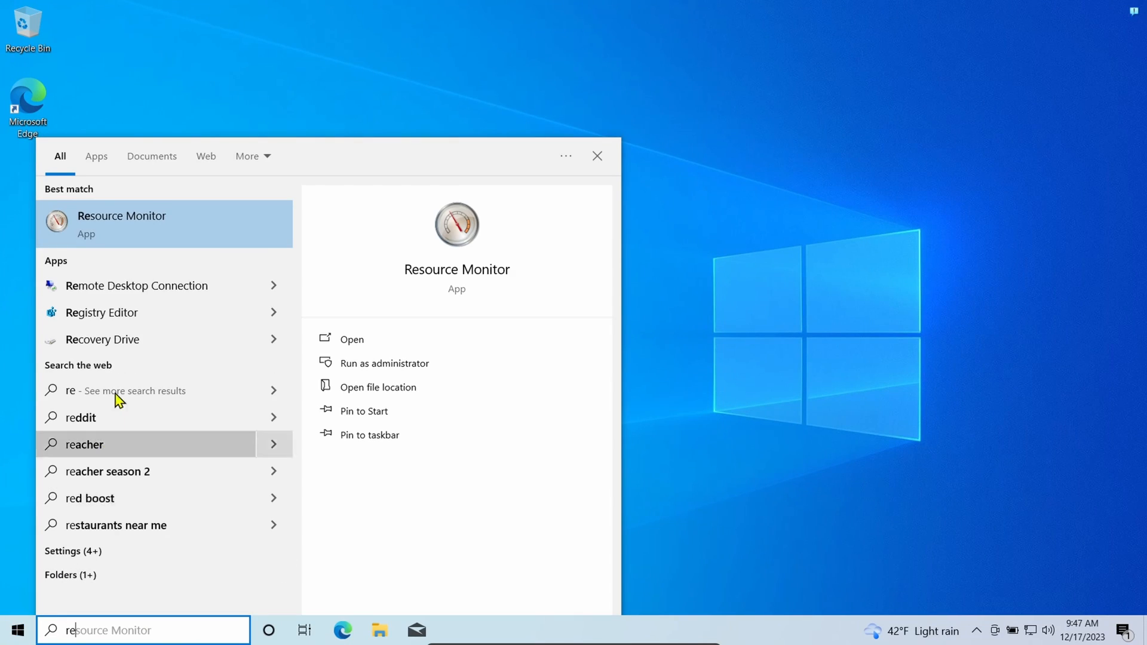
pyautogui.moveTo(223, 229)
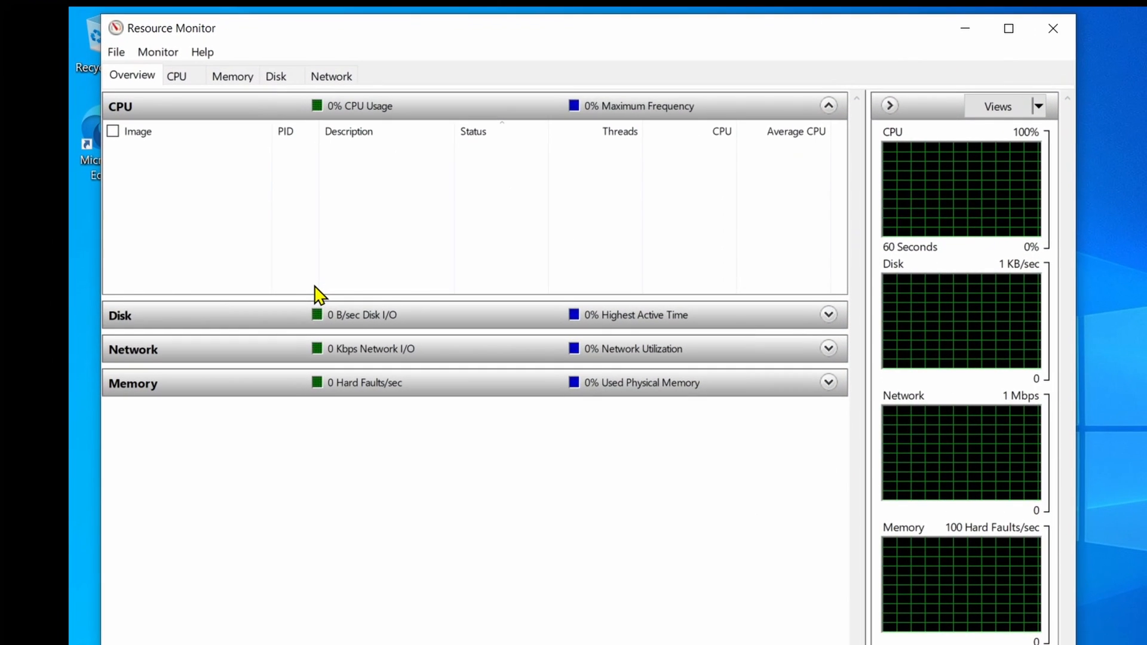
pyautogui.click(231, 76)
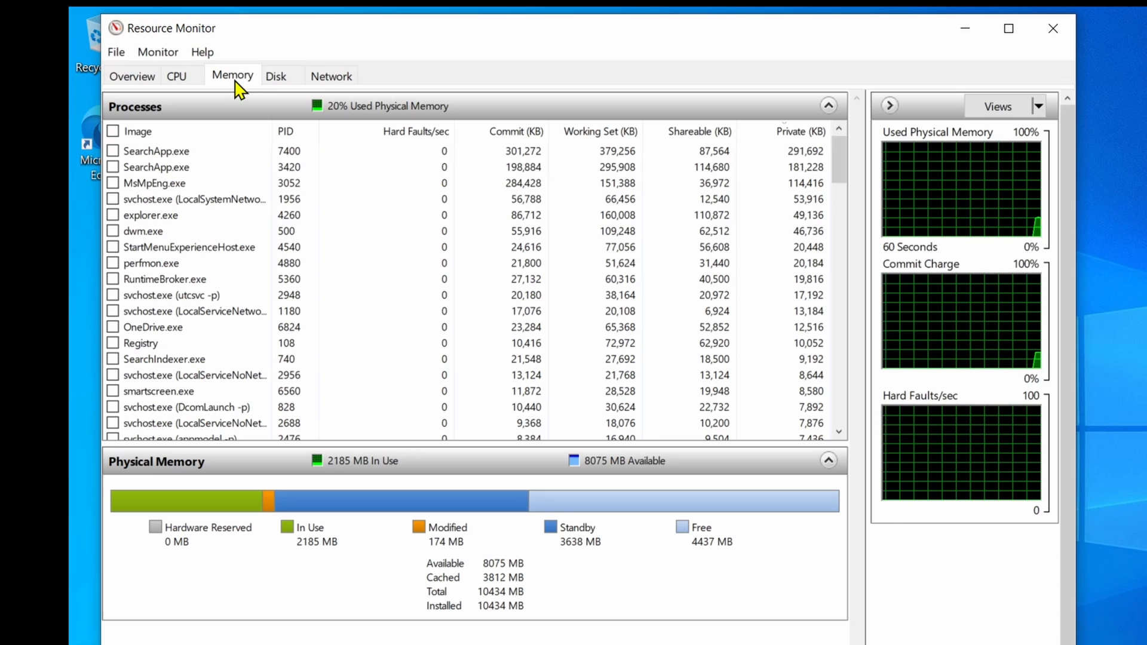
pyautogui.click(800, 131)
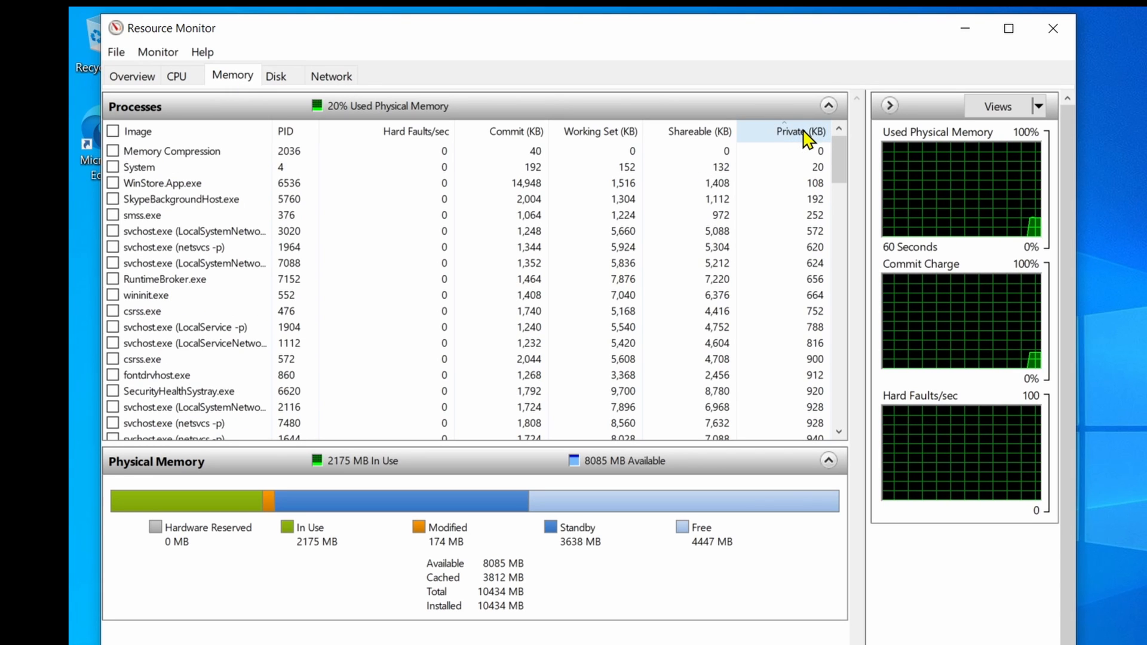
pyautogui.click(800, 131)
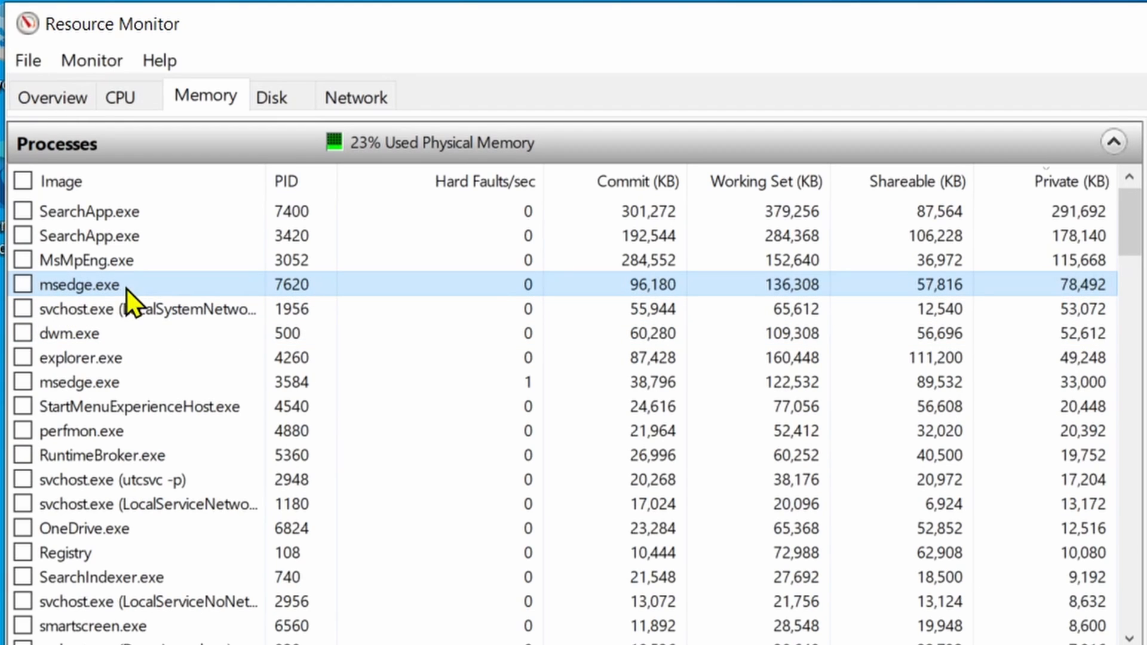
pyautogui.moveTo(156, 301)
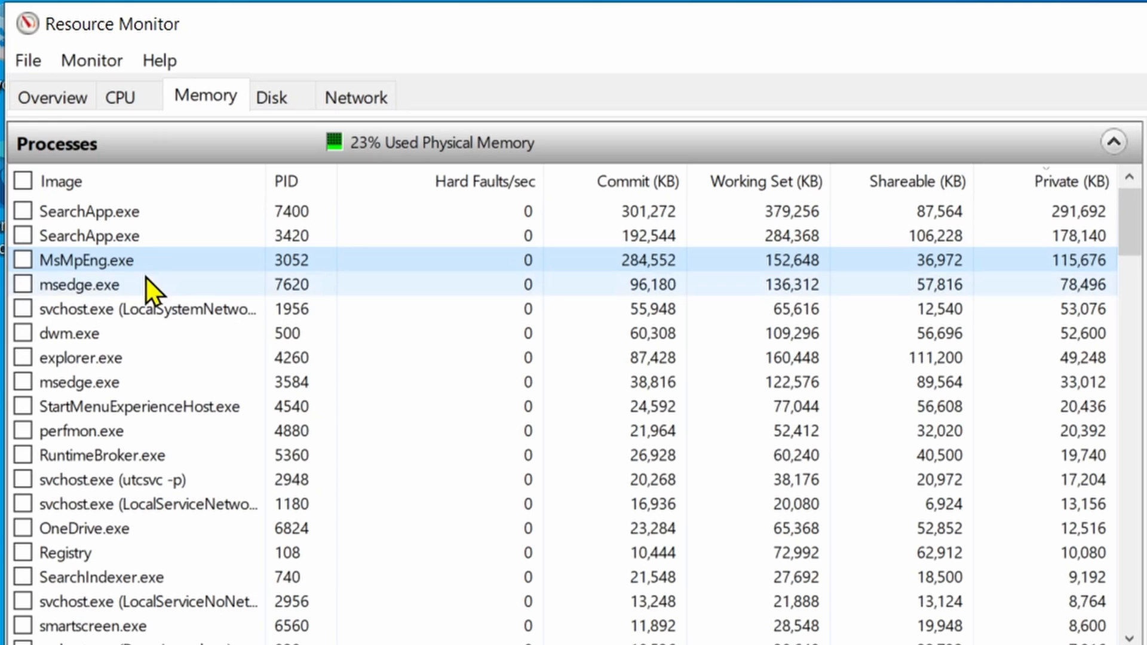
# Step: Search msedge.exe online from Resource Monitor and scroll through the Bing results
pyautogui.rightClick(81, 284)
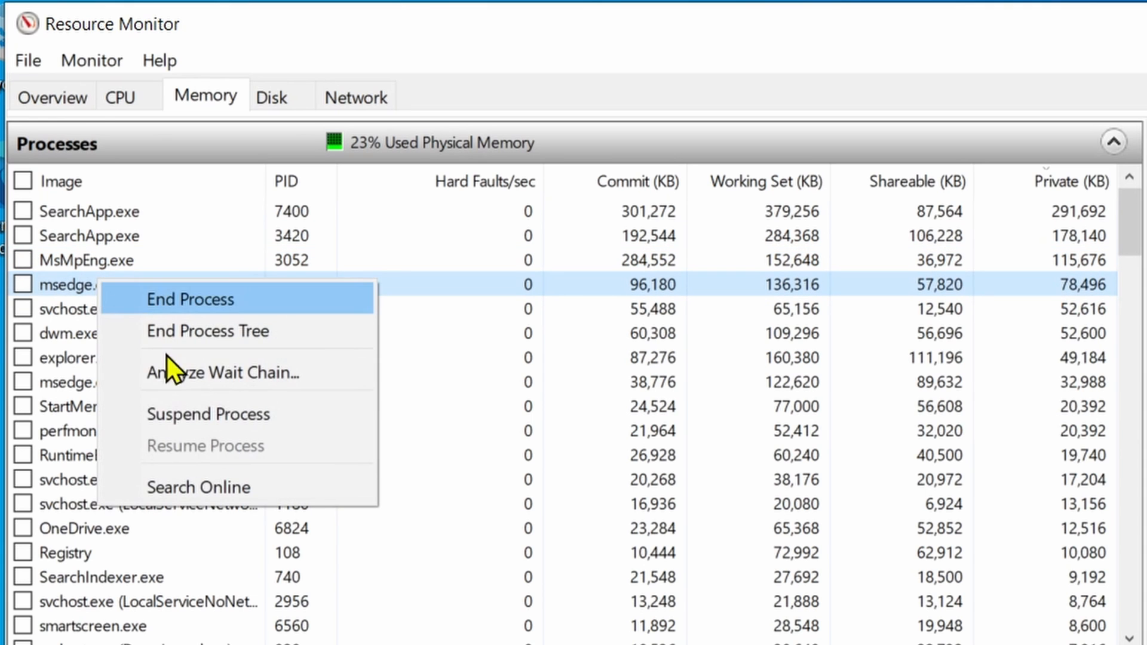
pyautogui.click(199, 487)
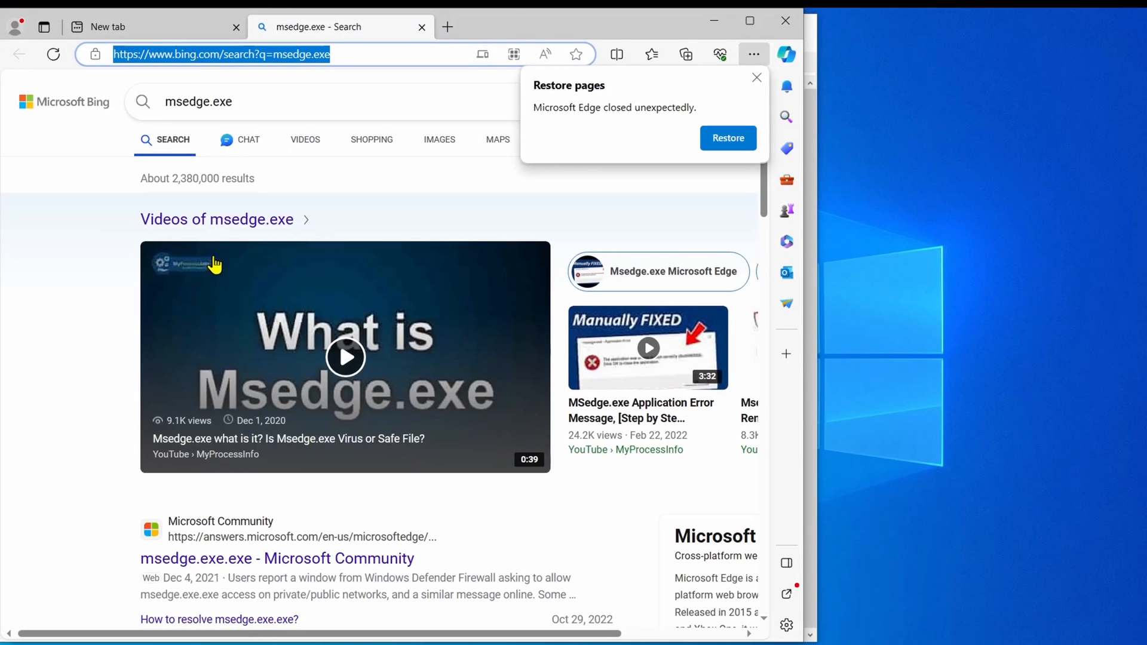
pyautogui.scroll(-3)
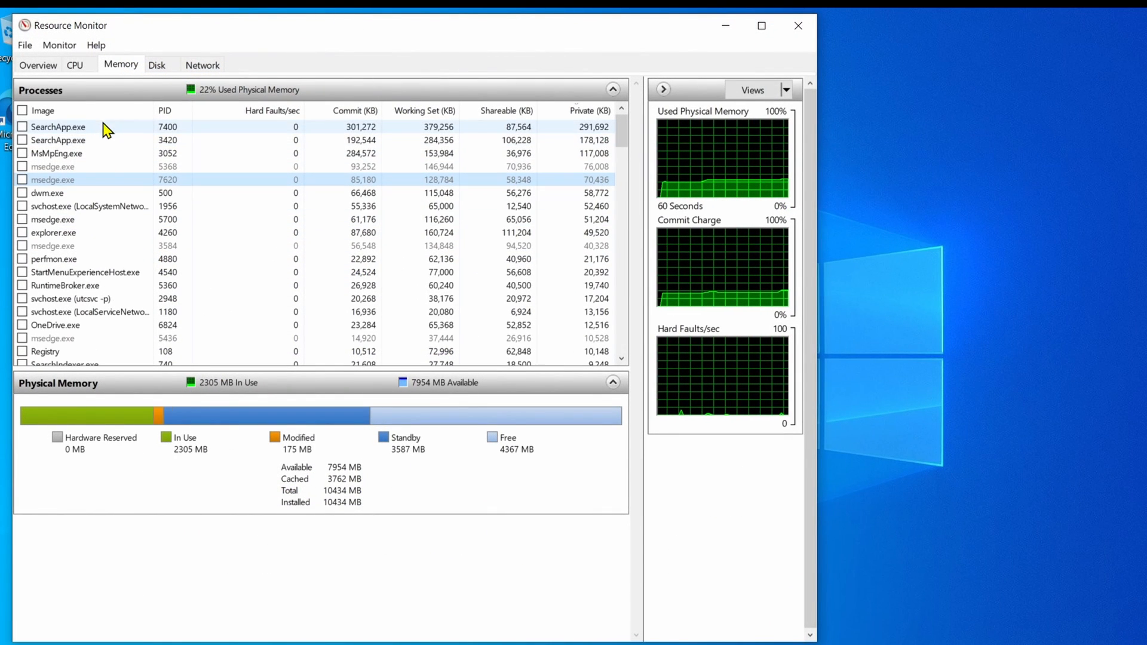
# Step: End an msedge.exe process from Resource Monitor's Memory tab
pyautogui.rightClick(53, 219)
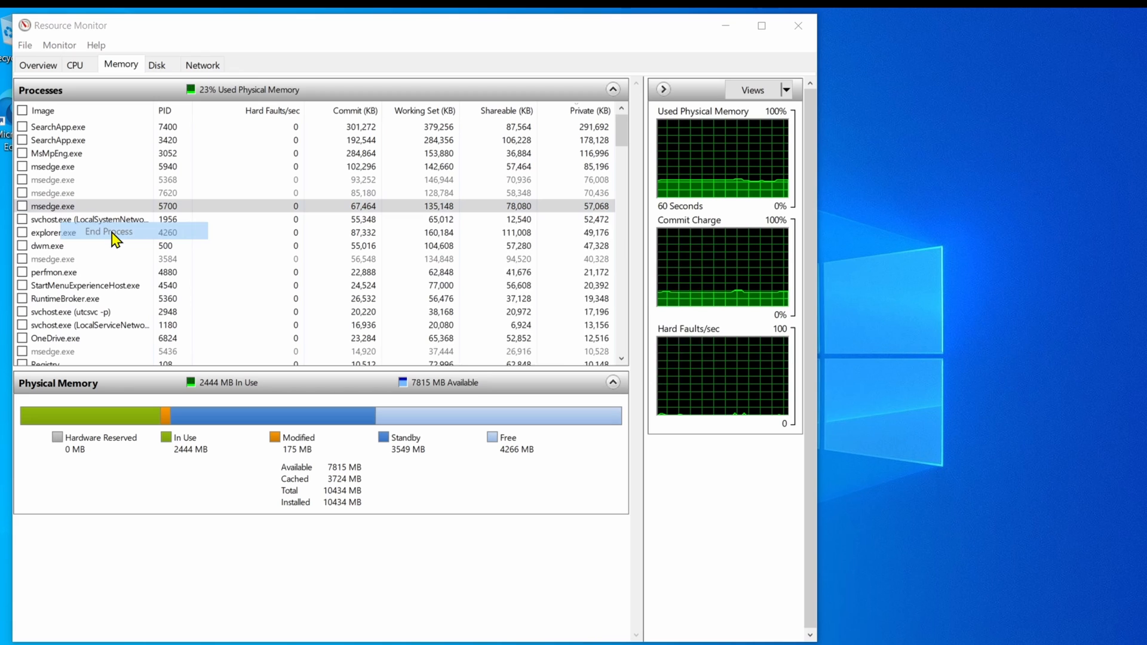
pyautogui.click(108, 231)
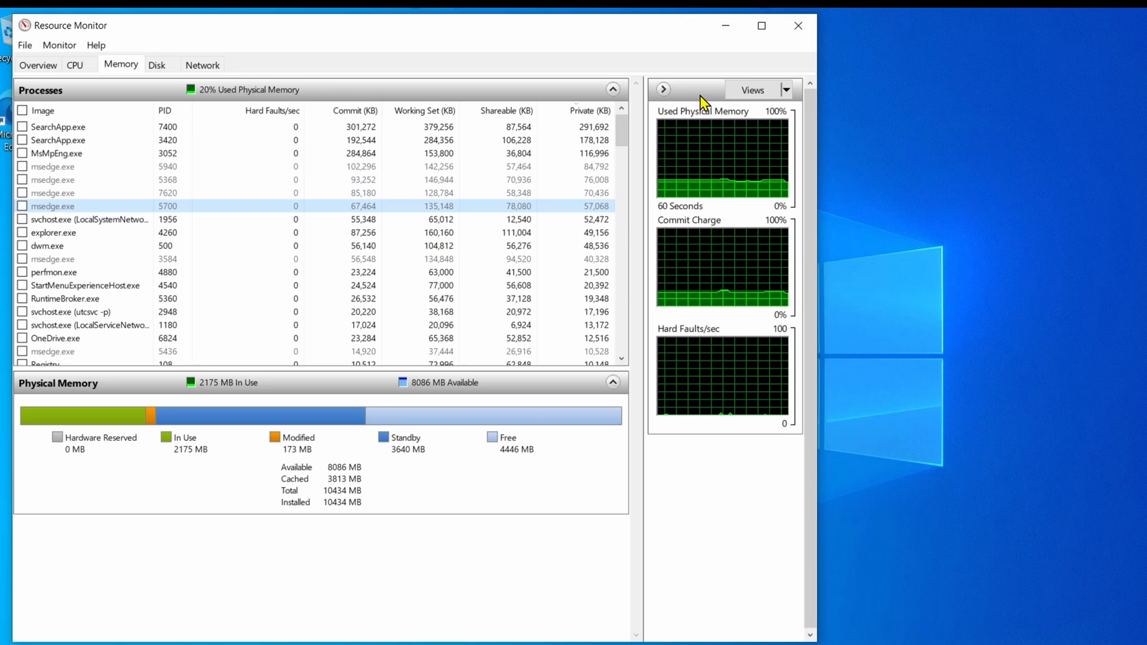
pyautogui.moveTo(798, 26)
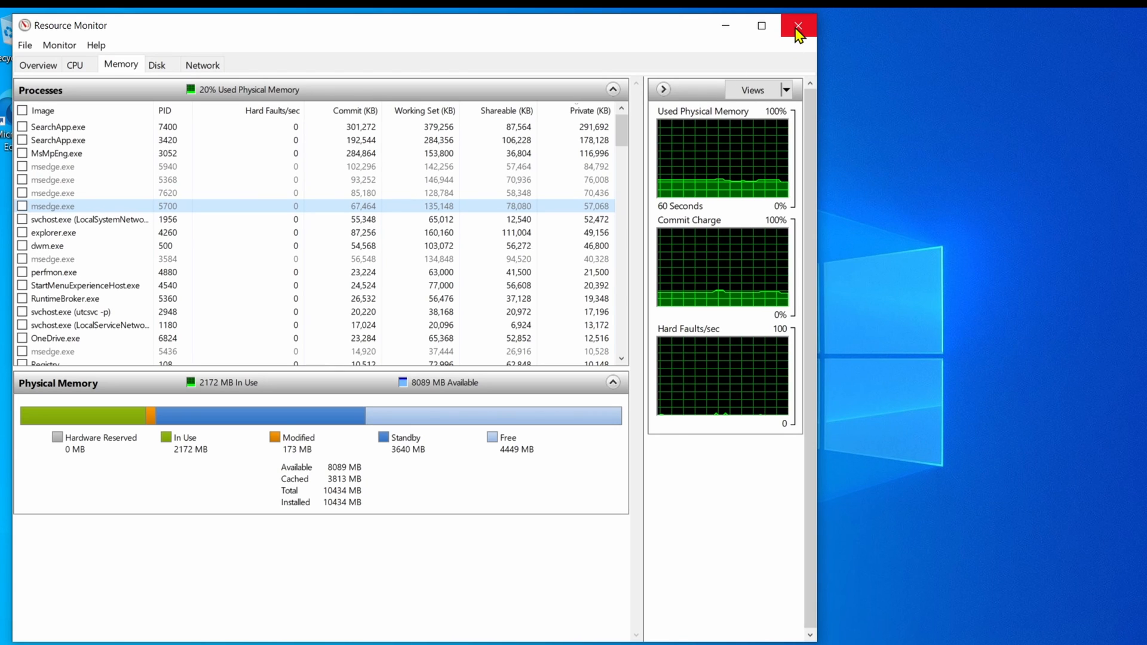
# Step: Close Resource Monitor and restart Windows from the Start menu's power options
pyautogui.click(798, 26)
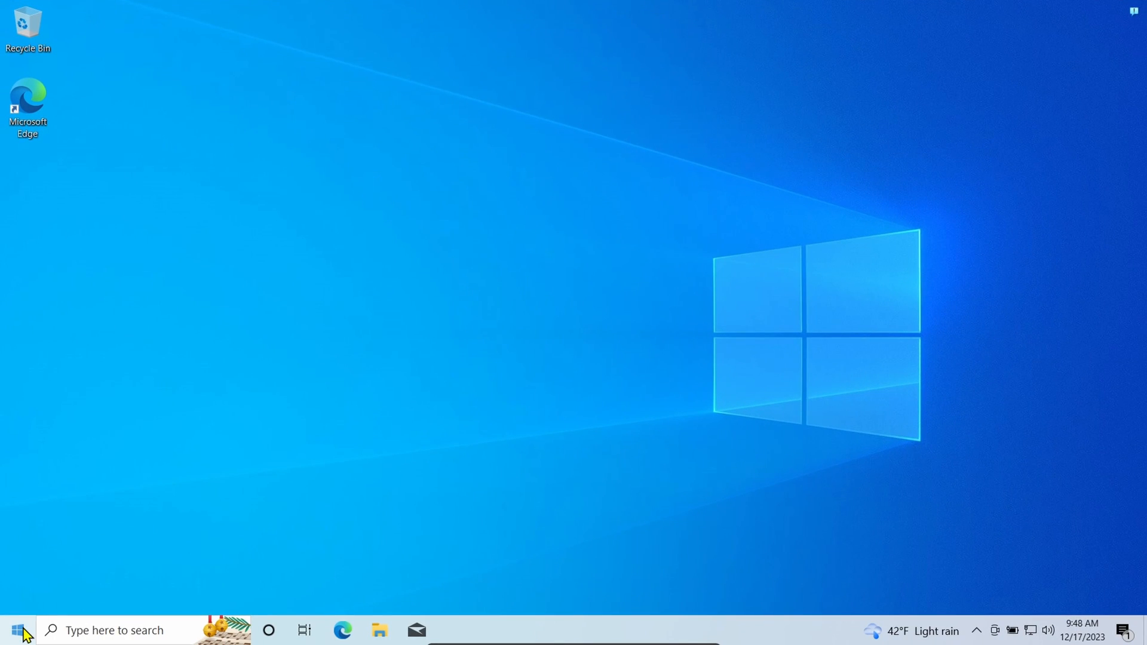
pyautogui.click(15, 629)
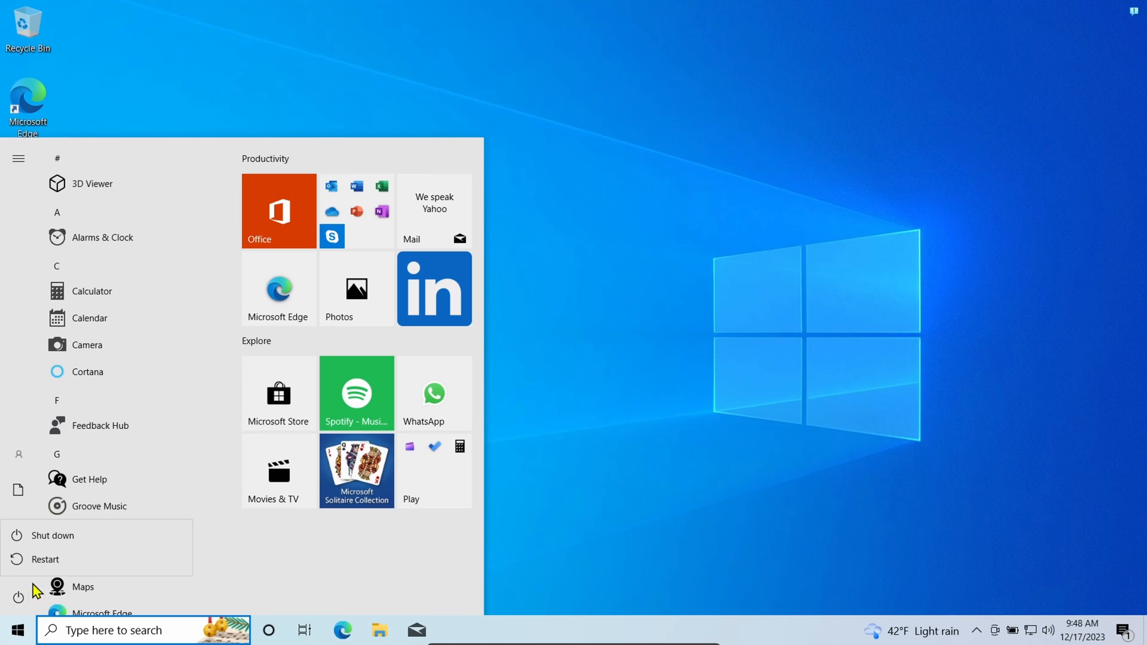
pyautogui.click(45, 559)
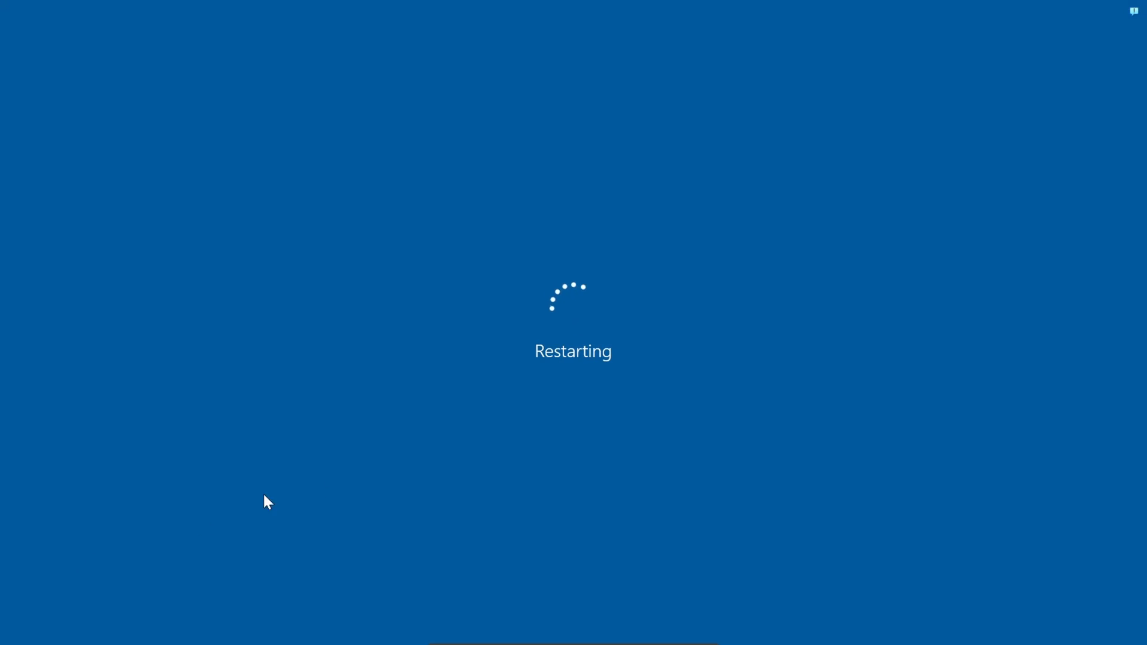
pyautogui.moveTo(650, 402)
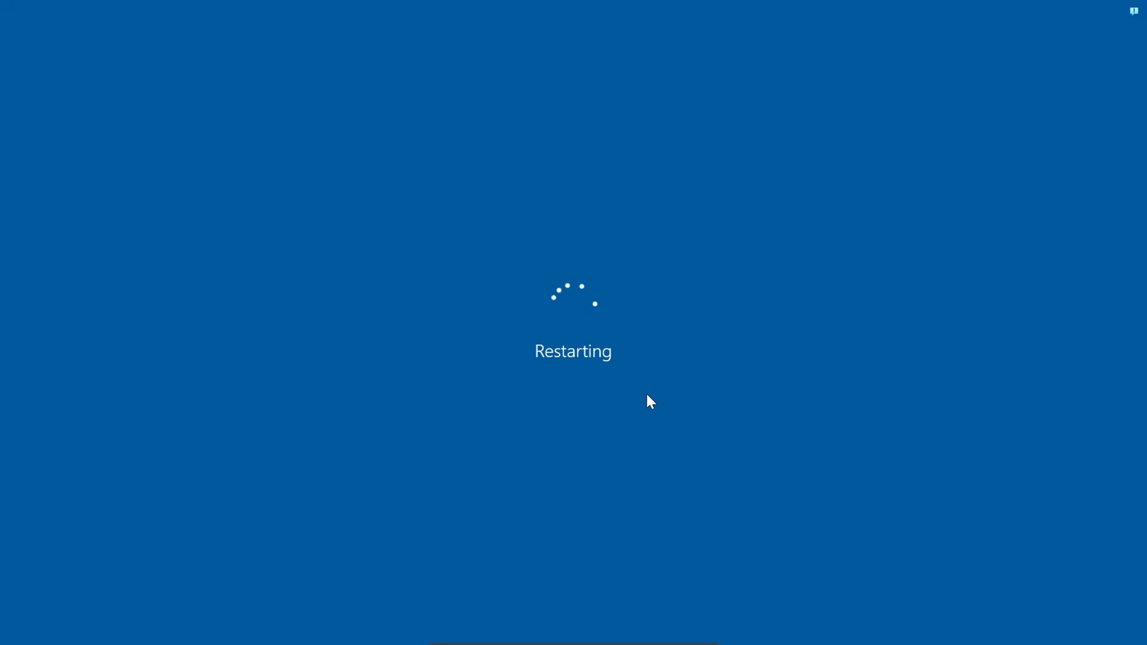